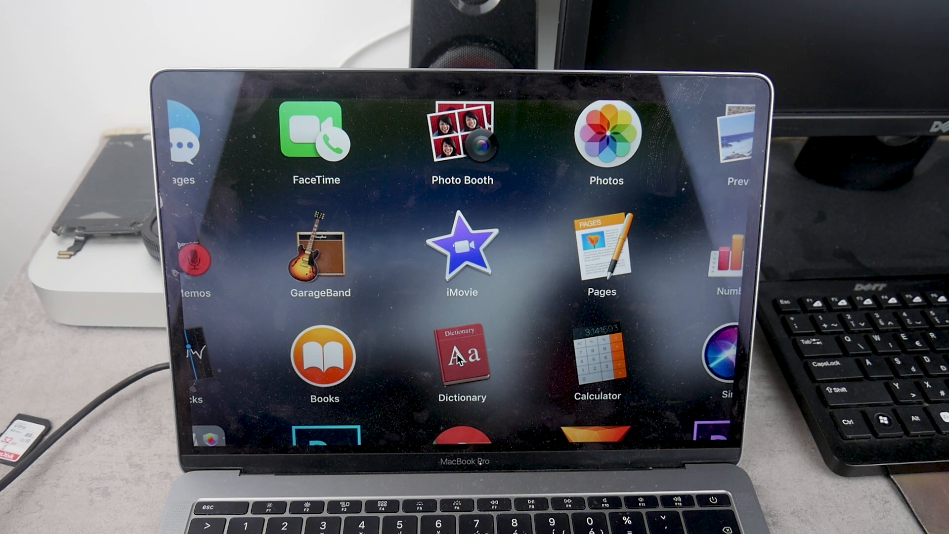
{"action": "mouse_move", "coordinate": [487, 254]}
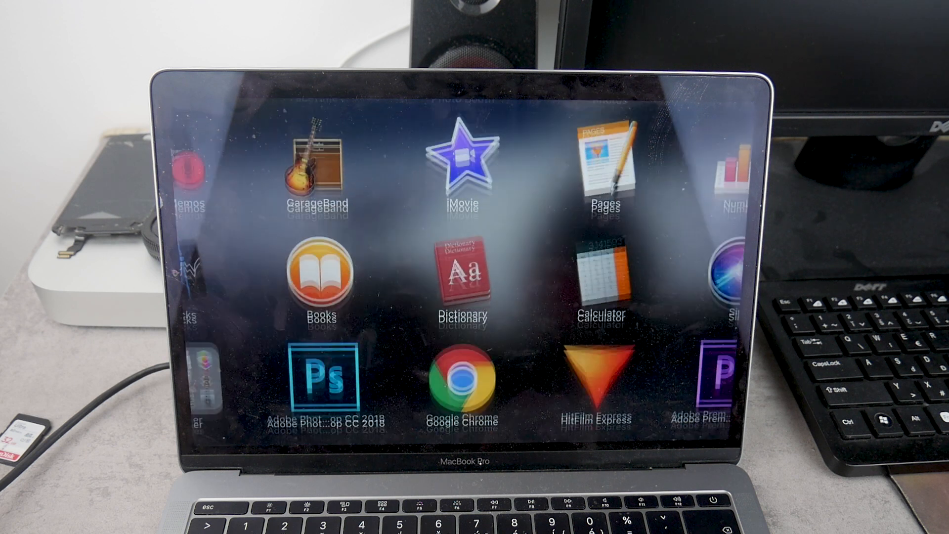
- Launch iMovie from Launchpad so the My Movie 1 project opens with its clips and music track
{"action": "scroll", "scroll_direction": "left", "scroll_amount": 3}
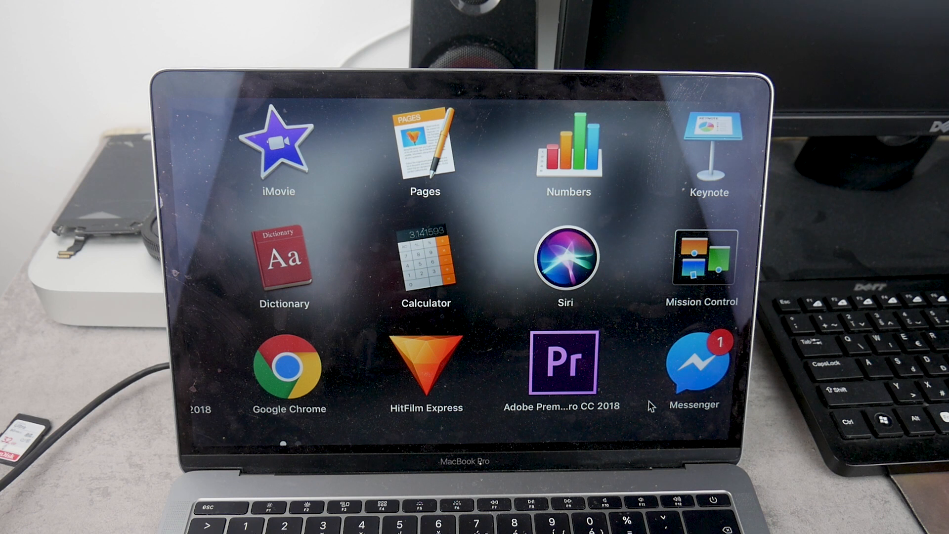
{"action": "mouse_move", "coordinate": [491, 285]}
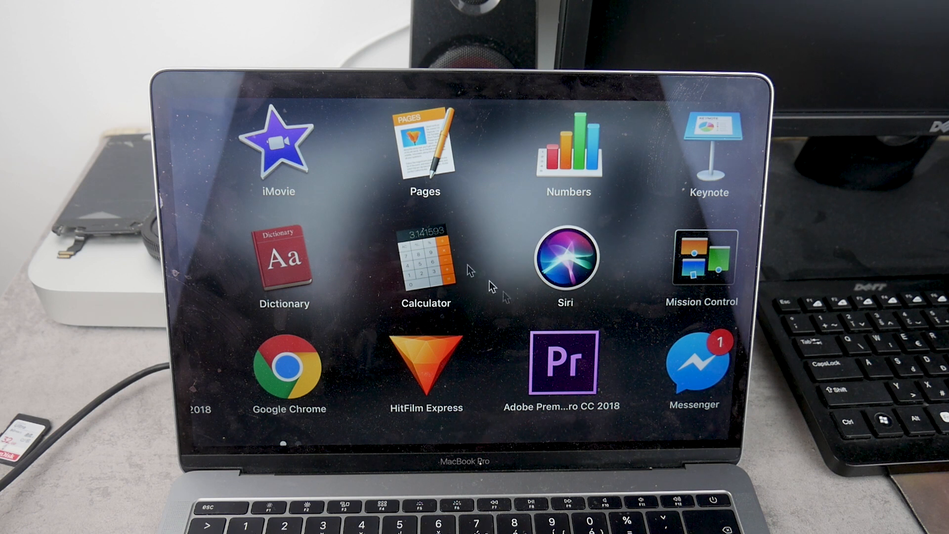
{"action": "mouse_move", "coordinate": [404, 232]}
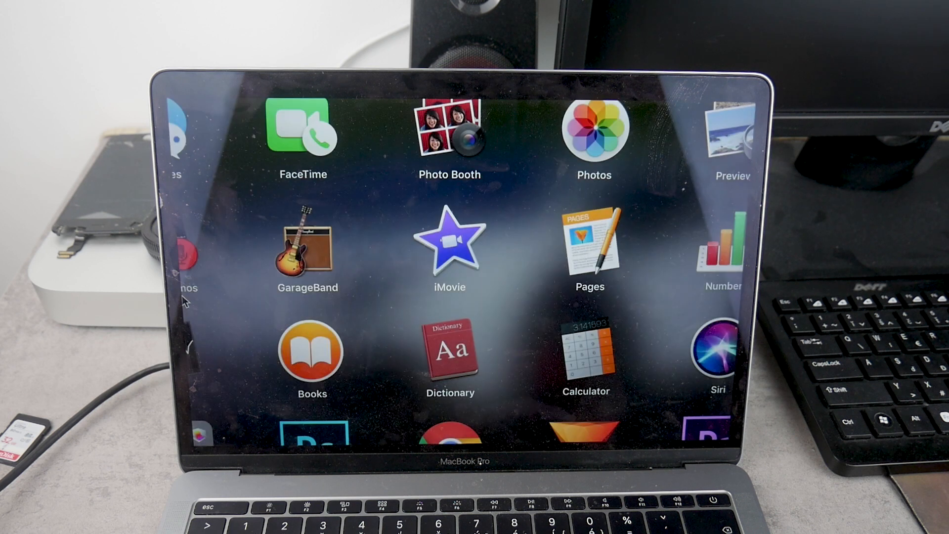
{"action": "left_click", "coordinate": [448, 245]}
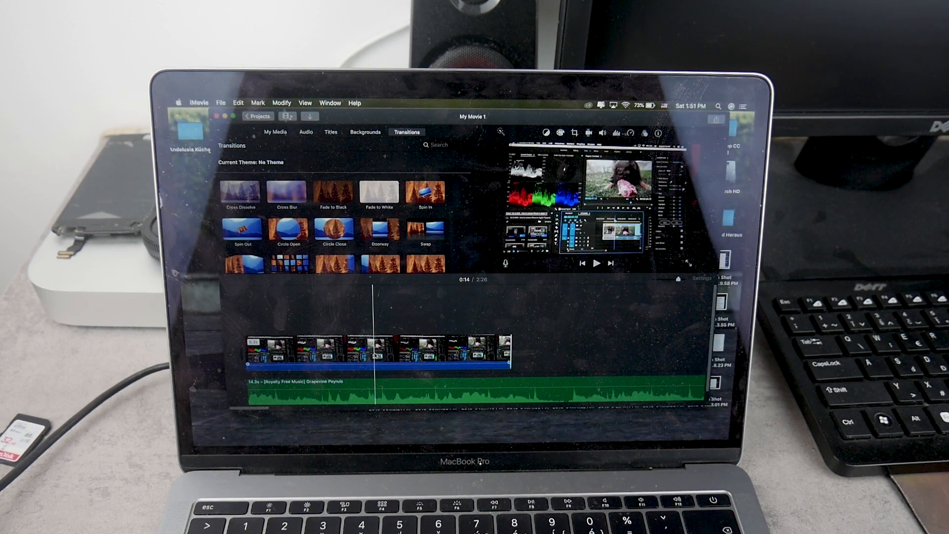
{"action": "mouse_move", "coordinate": [373, 354]}
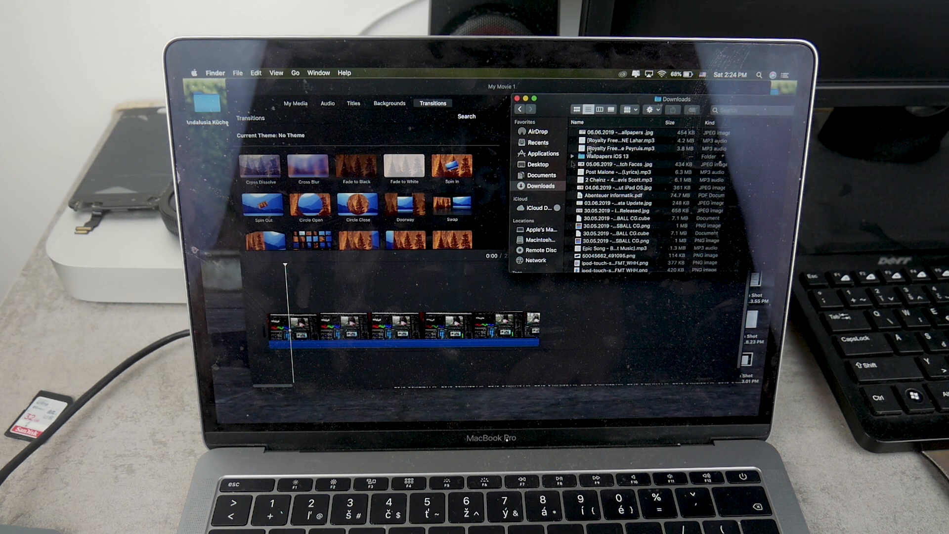
- Drag the Royalty Free Music 'ONE Lahar' MP3 from Downloads under the video clips in the timeline
{"action": "left_click", "coordinate": [617, 140]}
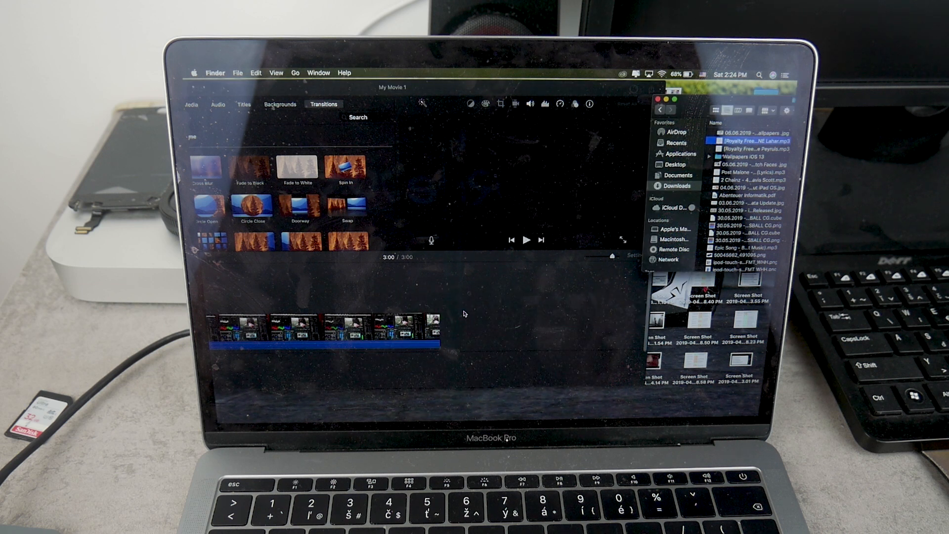
{"action": "left_click_drag", "start_coordinate": [753, 140], "coordinate": [544, 318]}
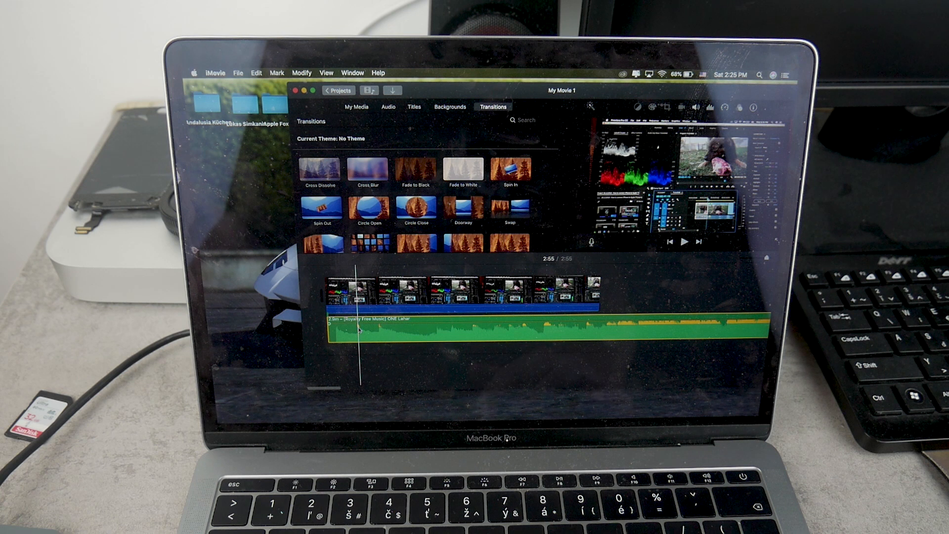
- Split the music clip into two separate clips via its context menu's Split Clip
{"action": "right_click", "coordinate": [369, 331]}
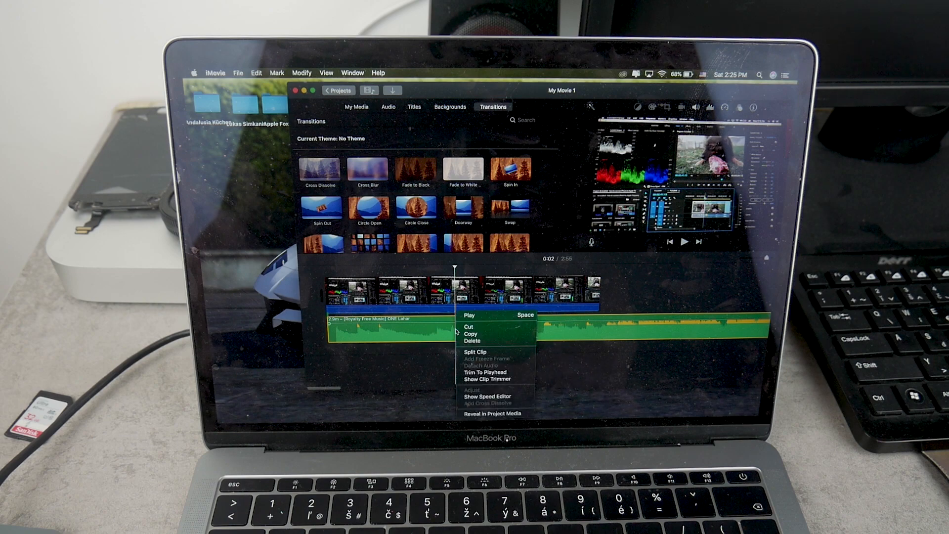
{"action": "left_click", "coordinate": [476, 352]}
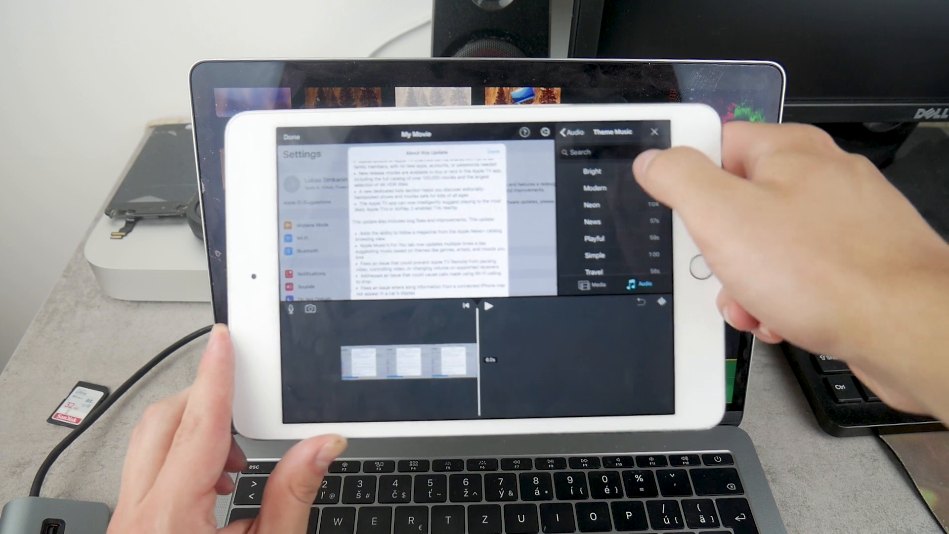
- Return from Theme Music to the audio categories and show the empty Songs list
{"action": "left_click", "coordinate": [563, 131]}
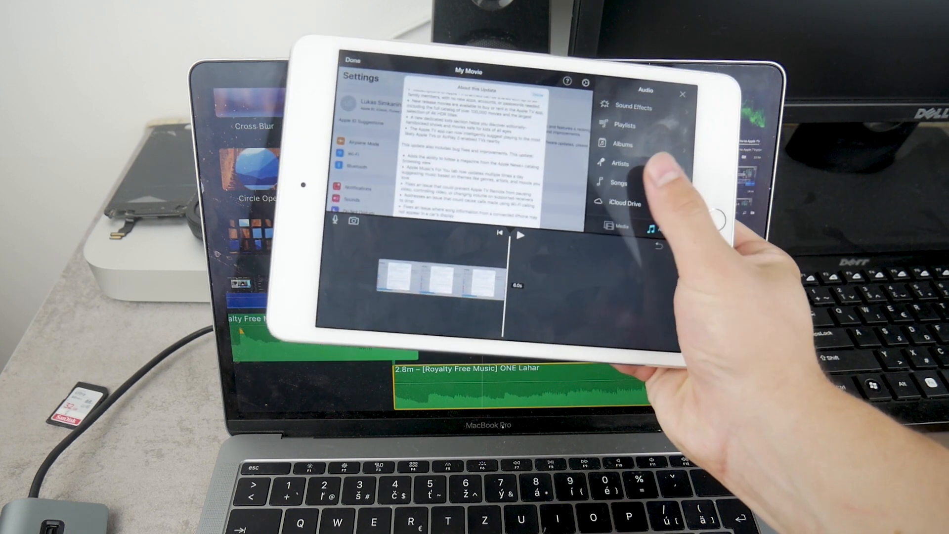
{"action": "left_click", "coordinate": [619, 183]}
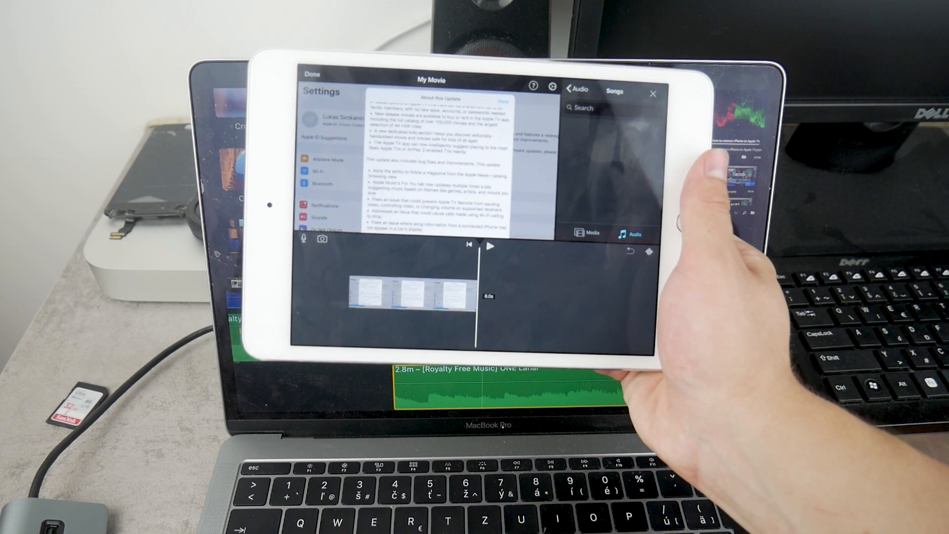